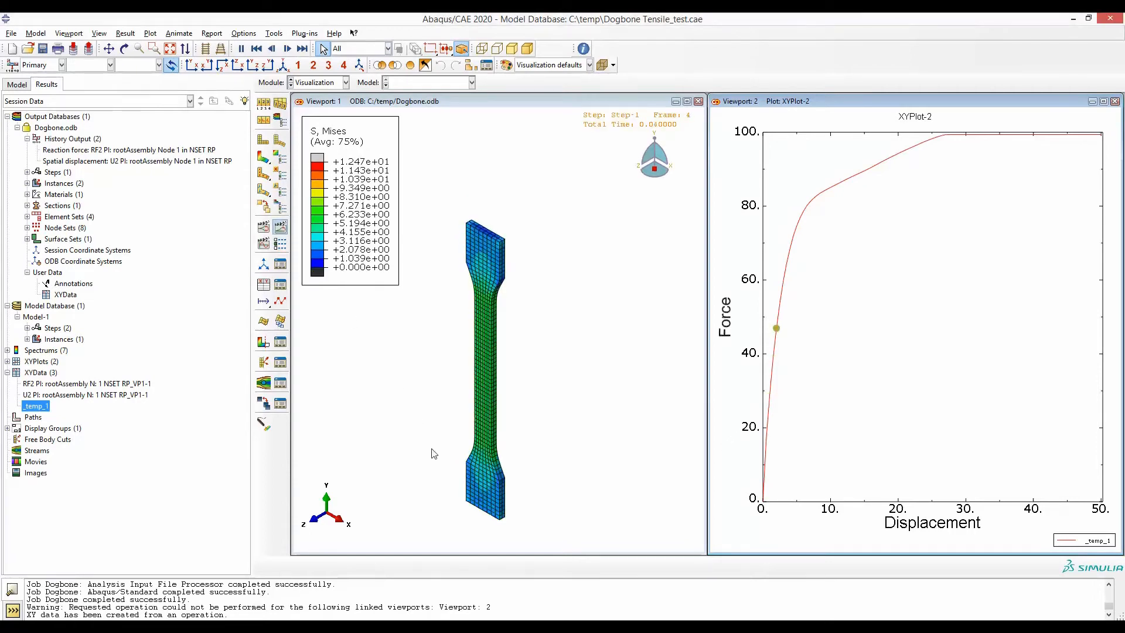
- Step the dogbone contour forward through several frames until it necks to a thin thread
click(301, 48)
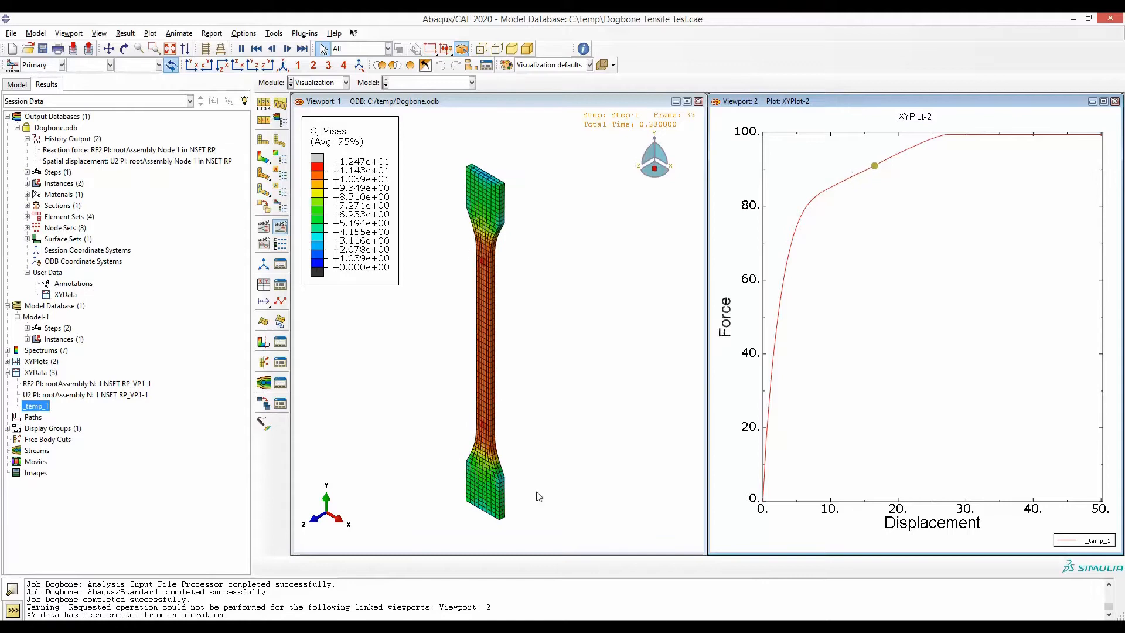
click(303, 48)
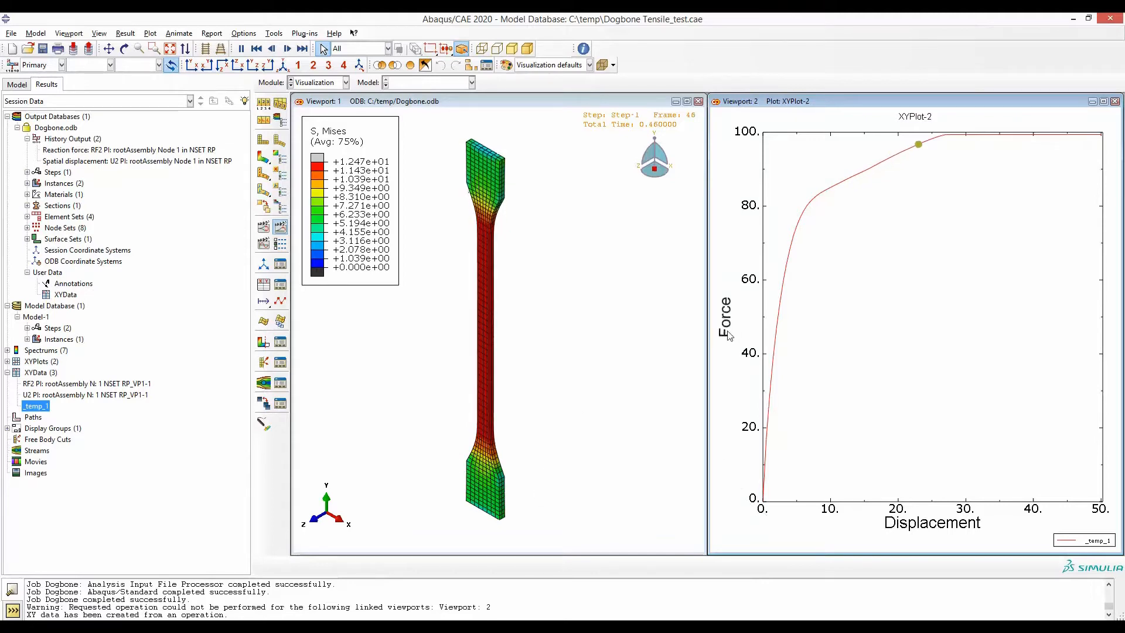
click(301, 48)
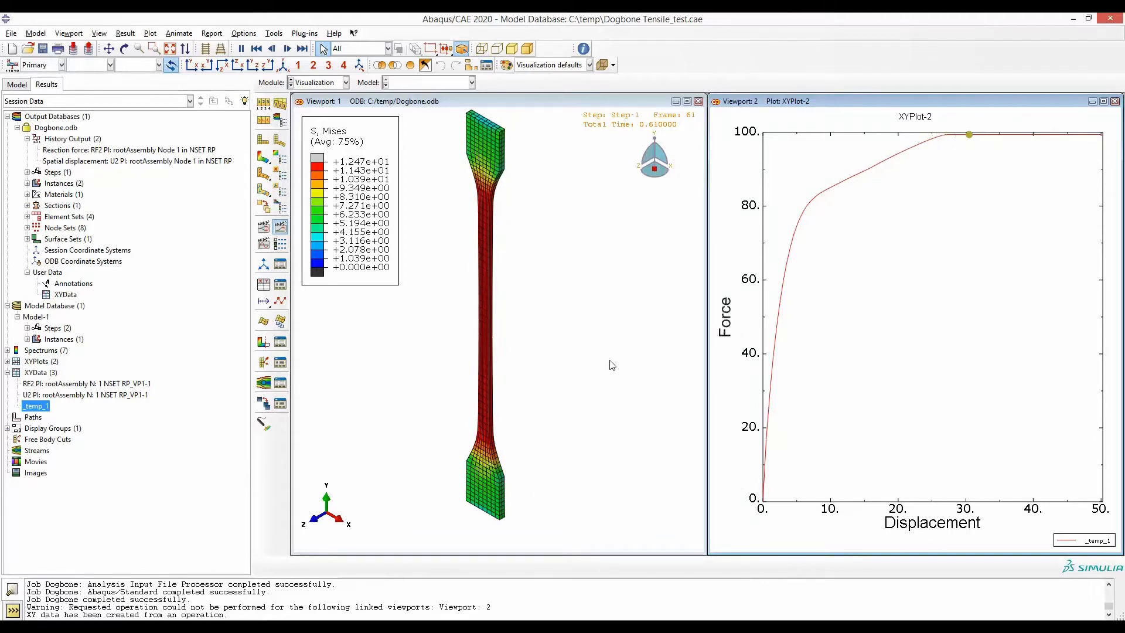
click(301, 48)
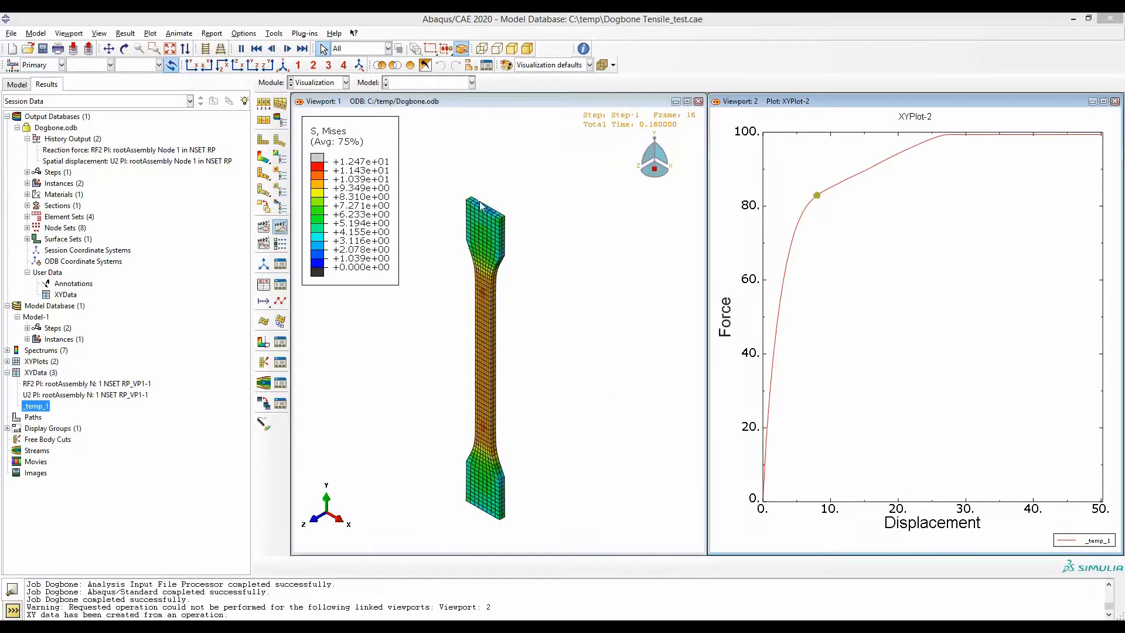
click(302, 48)
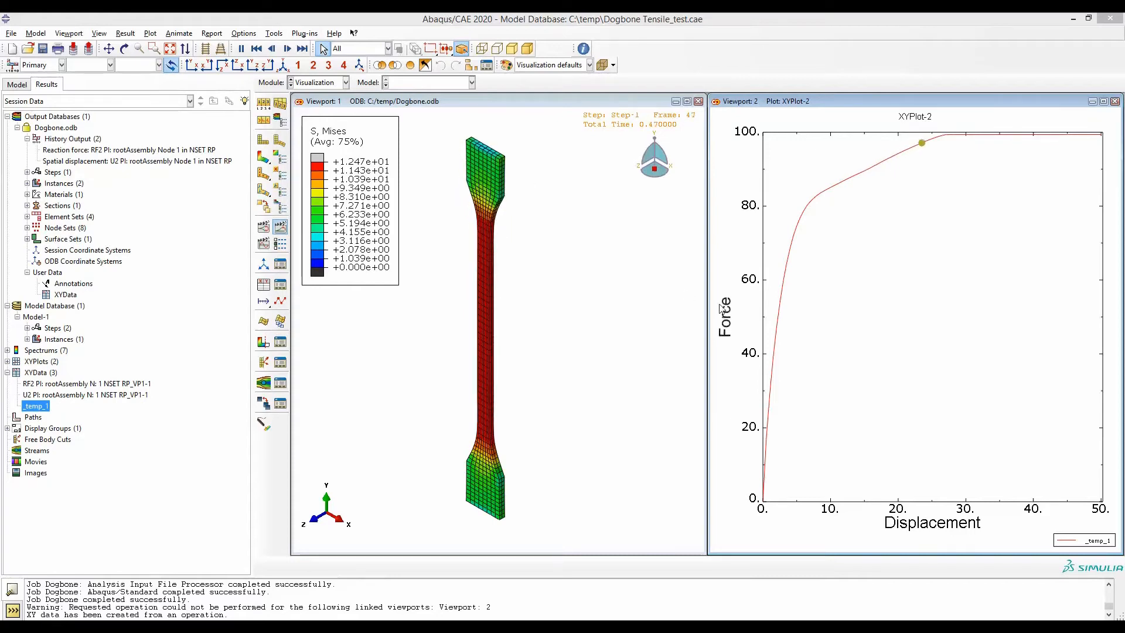
click(283, 48)
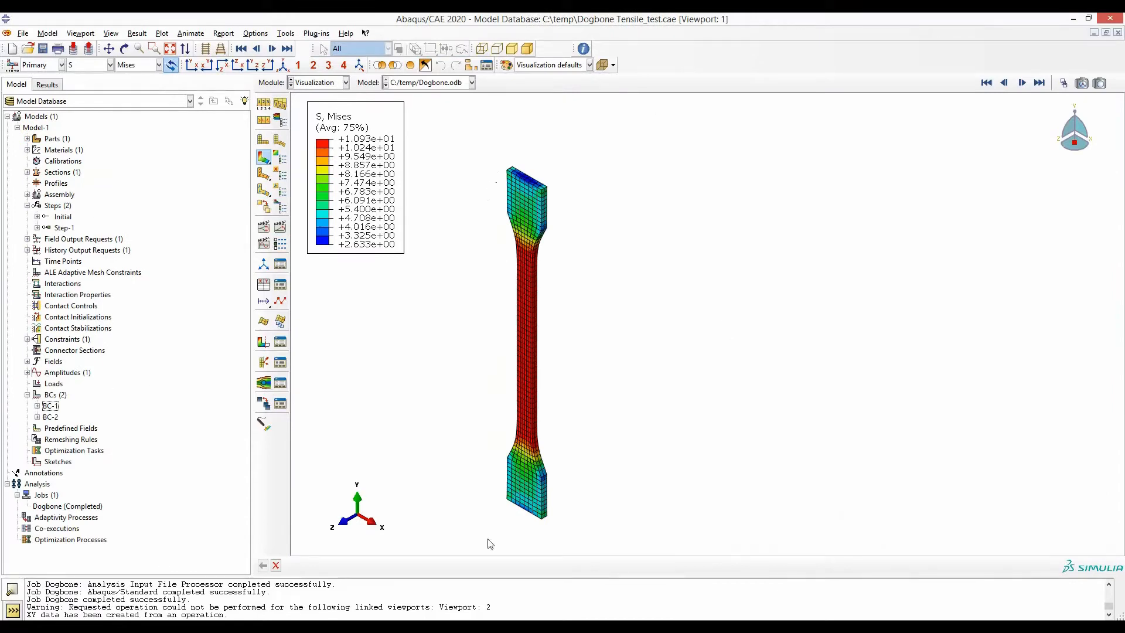
mouse_move(530, 530)
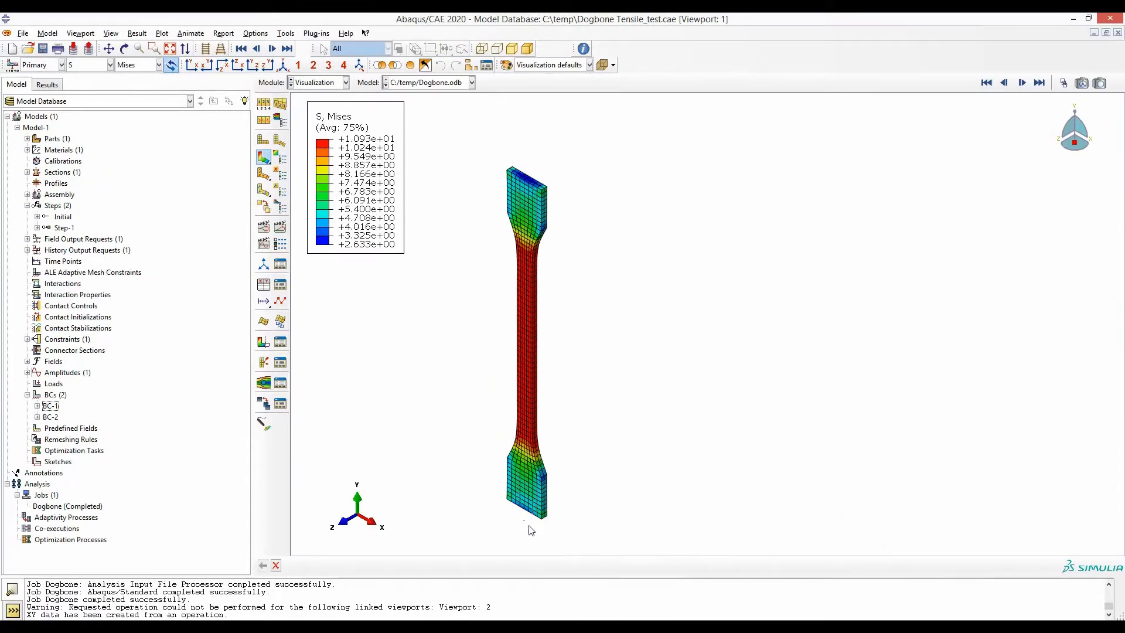
mouse_move(538, 129)
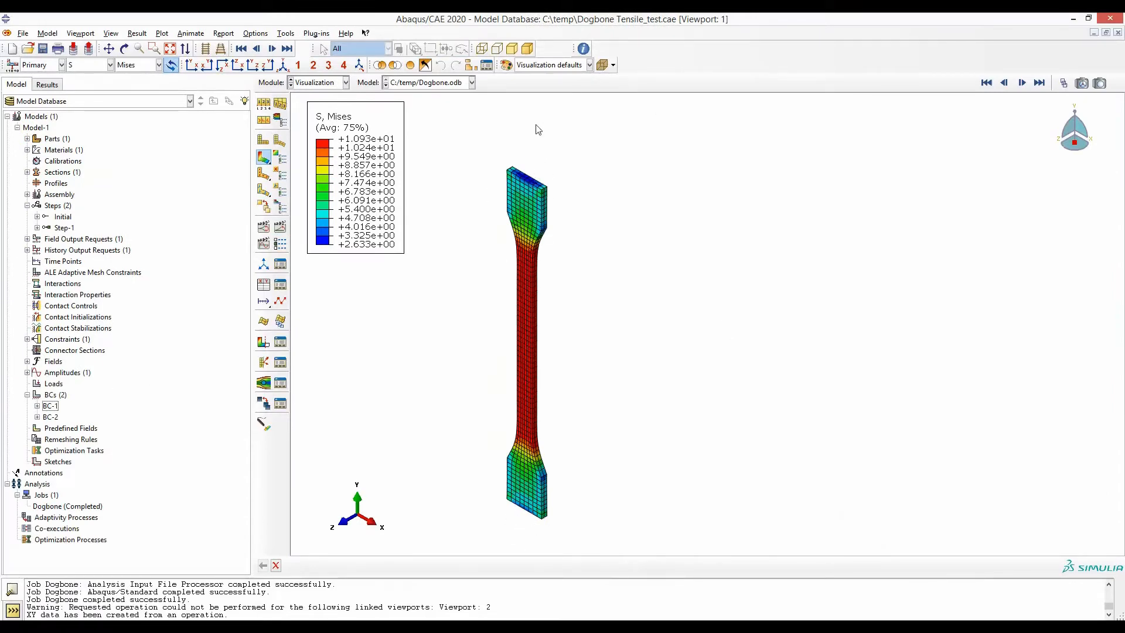
mouse_move(57, 255)
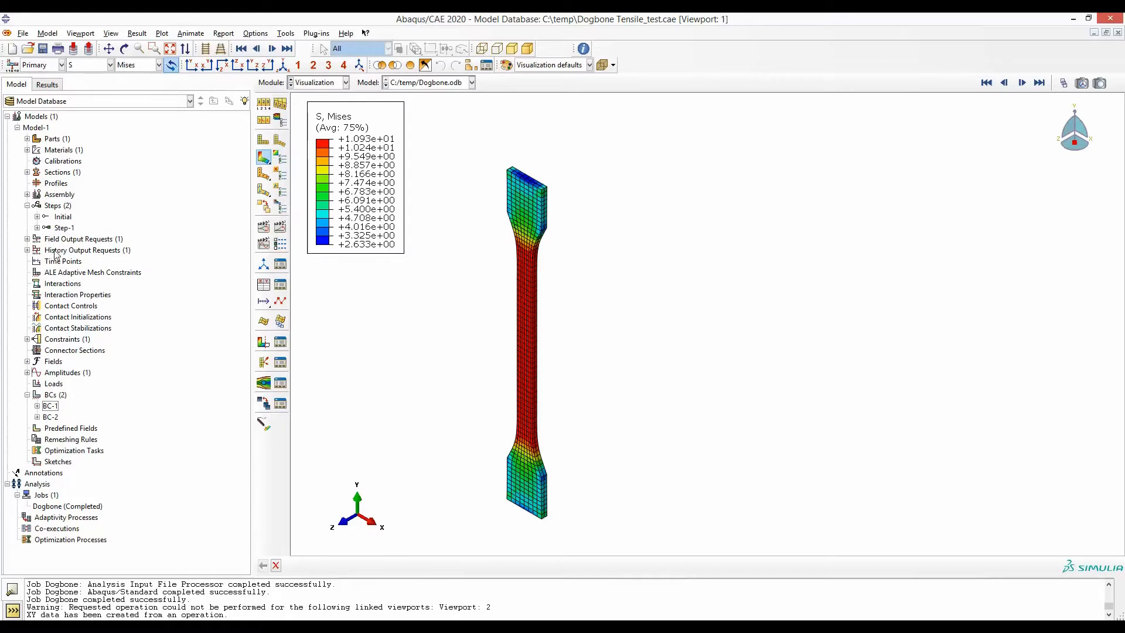
mouse_move(58, 136)
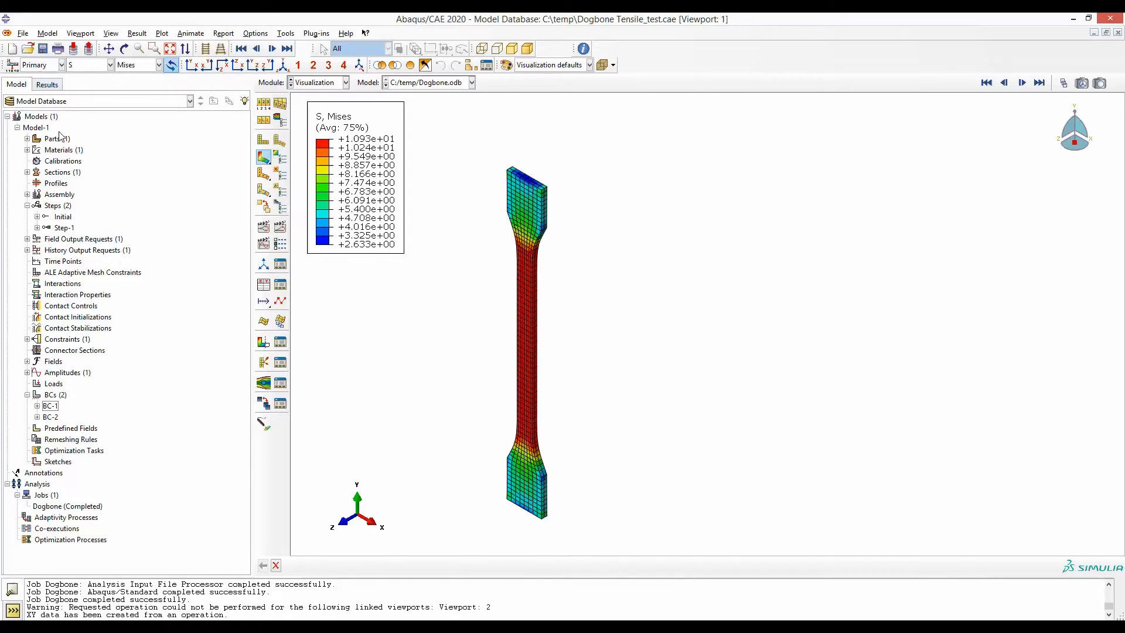
mouse_move(68, 506)
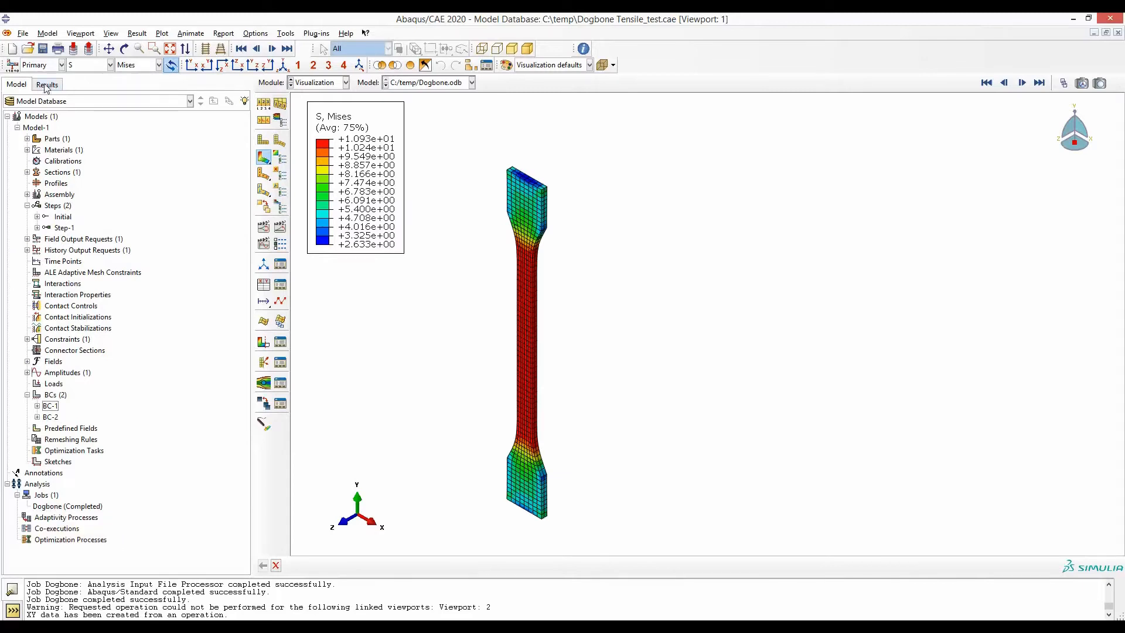
- Show the output database results tree and select the Dogbone.odb history entries
click(47, 84)
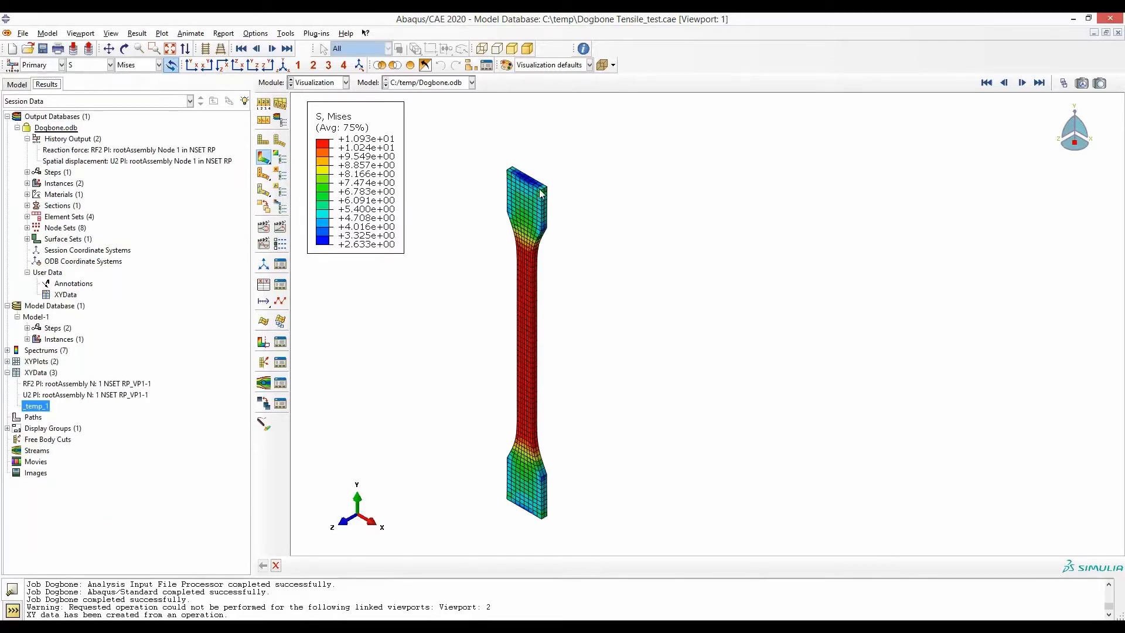
mouse_move(528, 185)
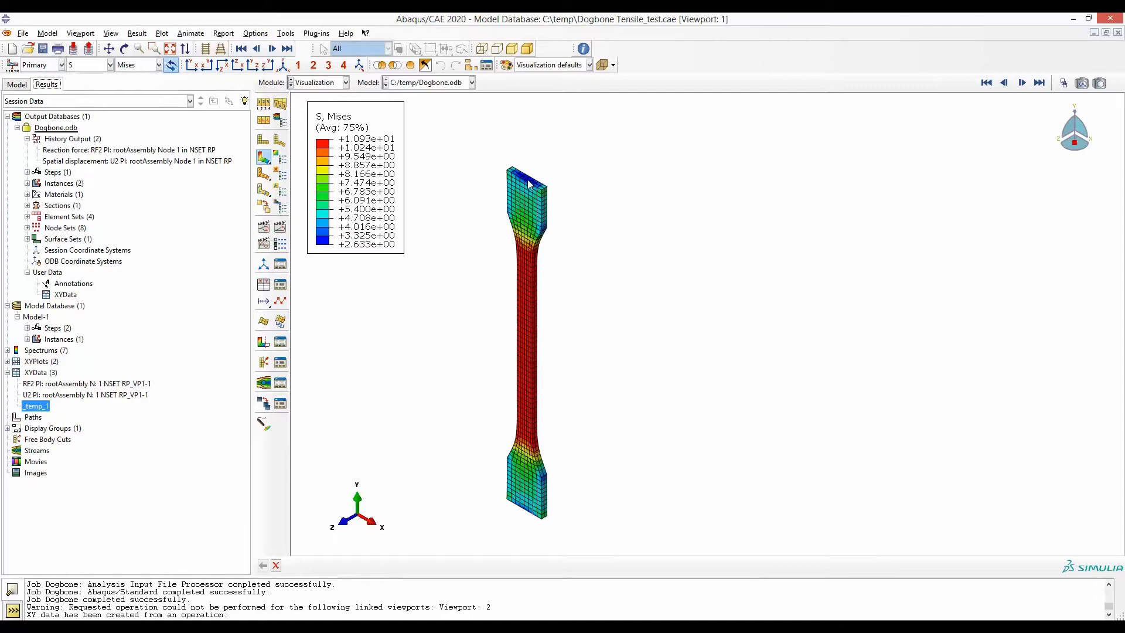
click(138, 161)
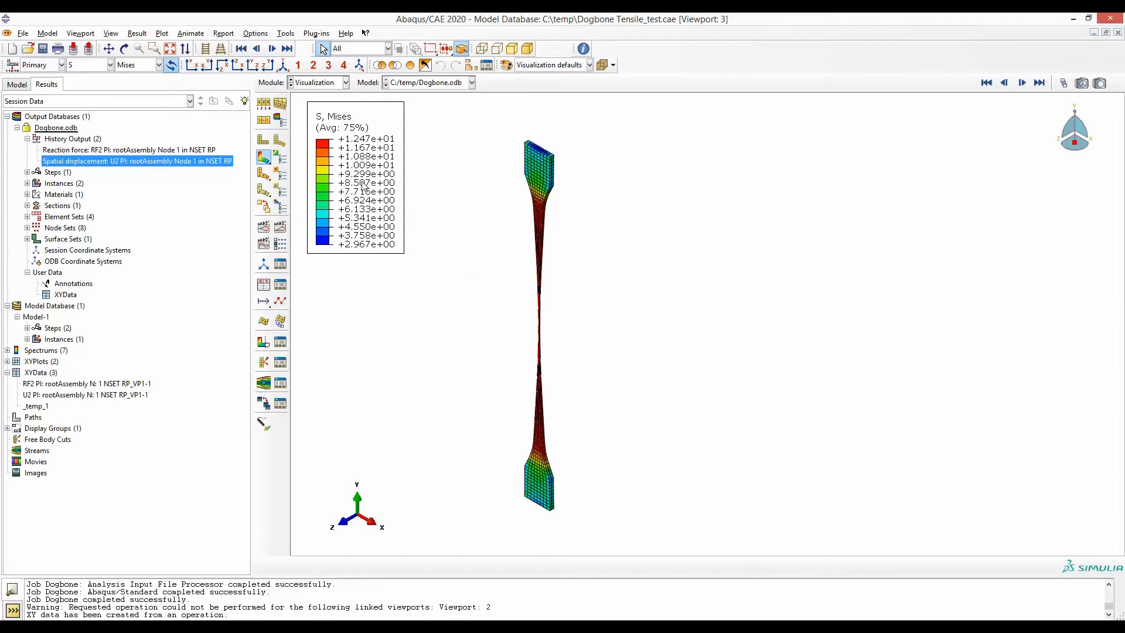
- Tile the two viewports side by side and link them so their displays stay synchronised
click(80, 33)
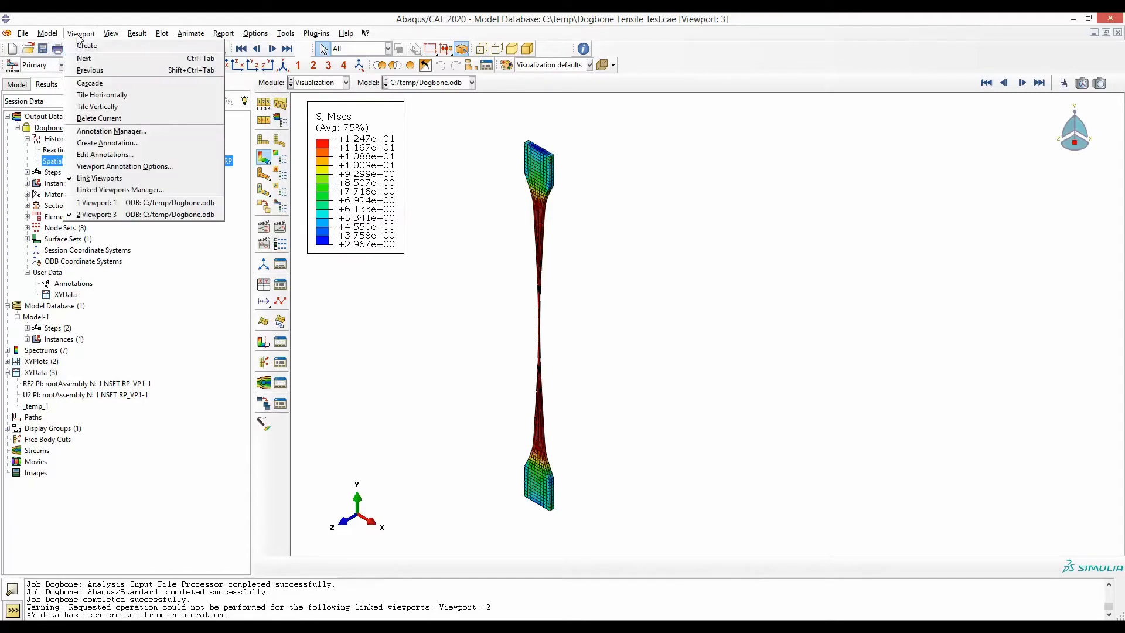
mouse_move(97, 107)
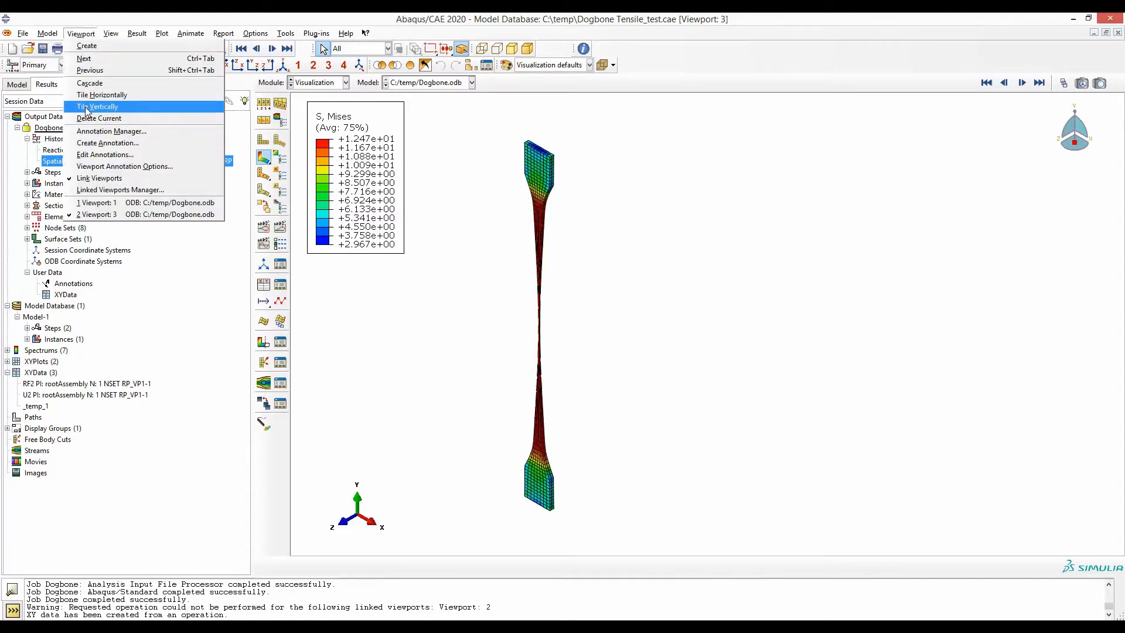
click(97, 107)
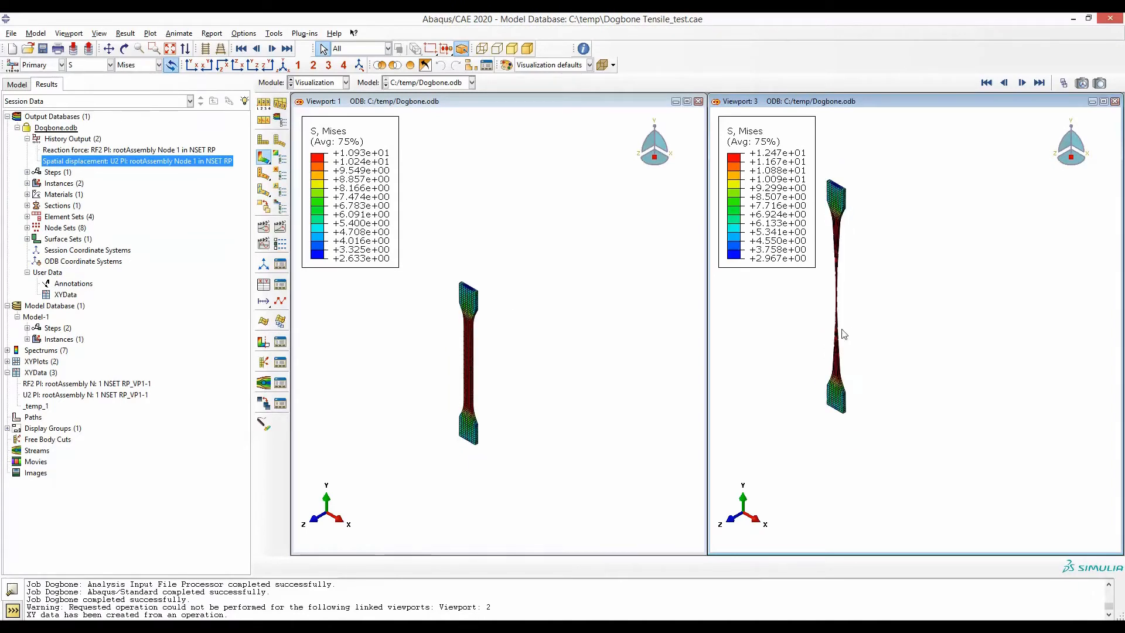
click(68, 33)
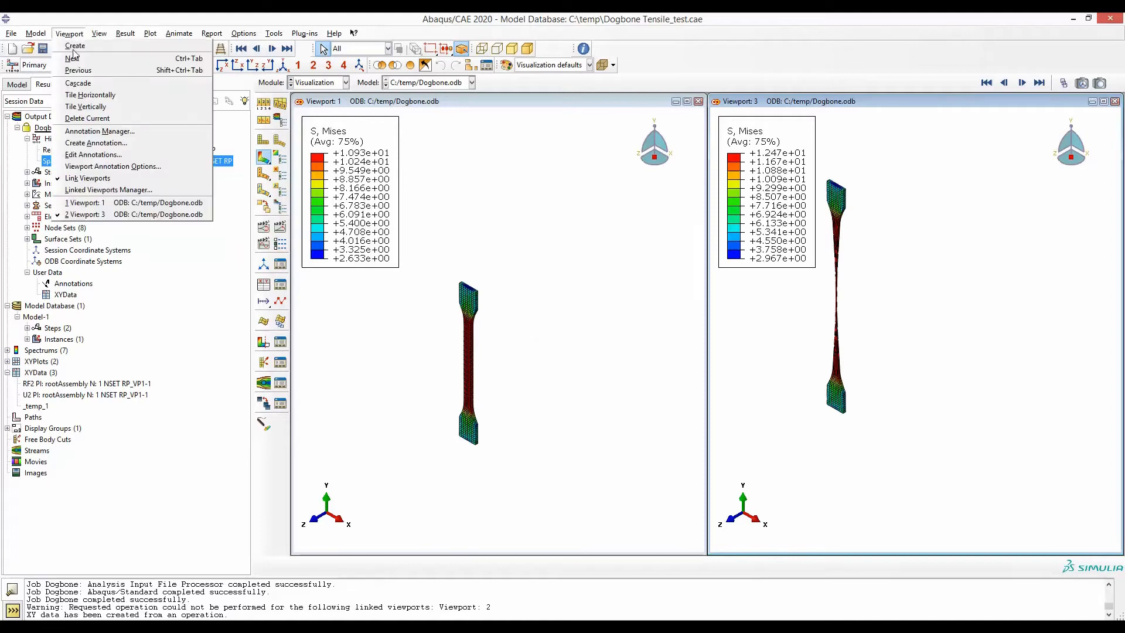
mouse_move(87, 178)
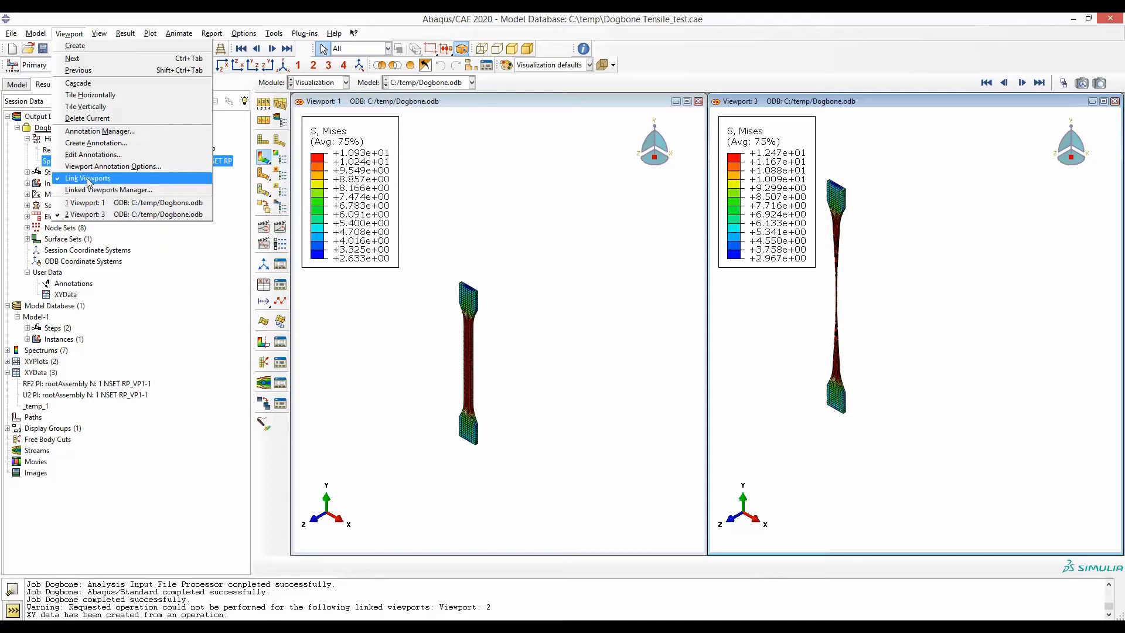
click(88, 177)
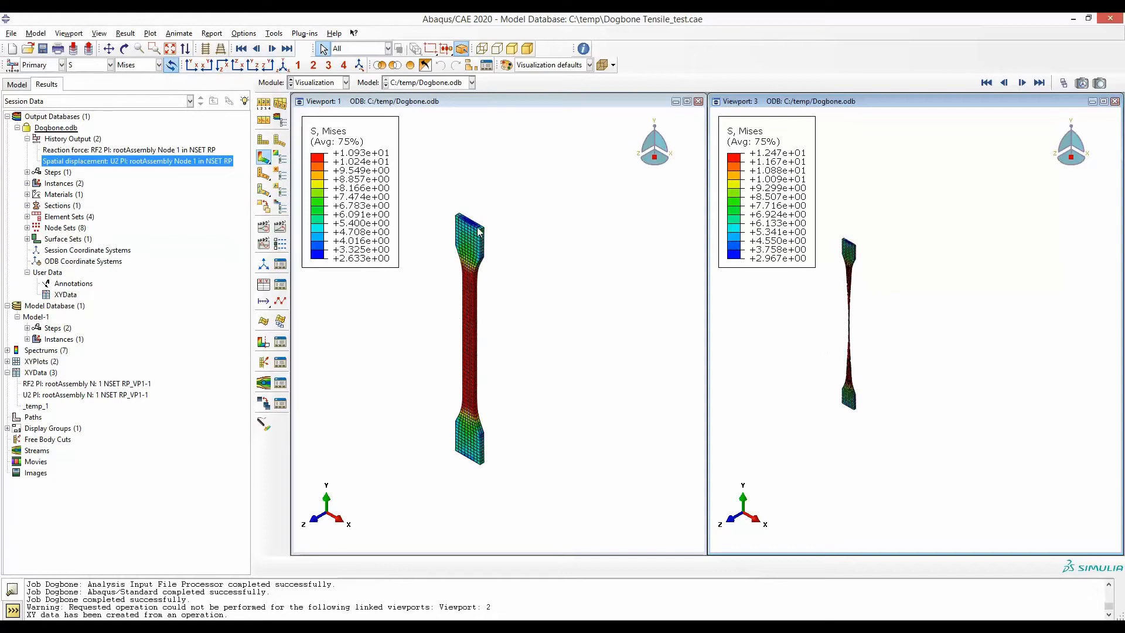
mouse_move(465, 290)
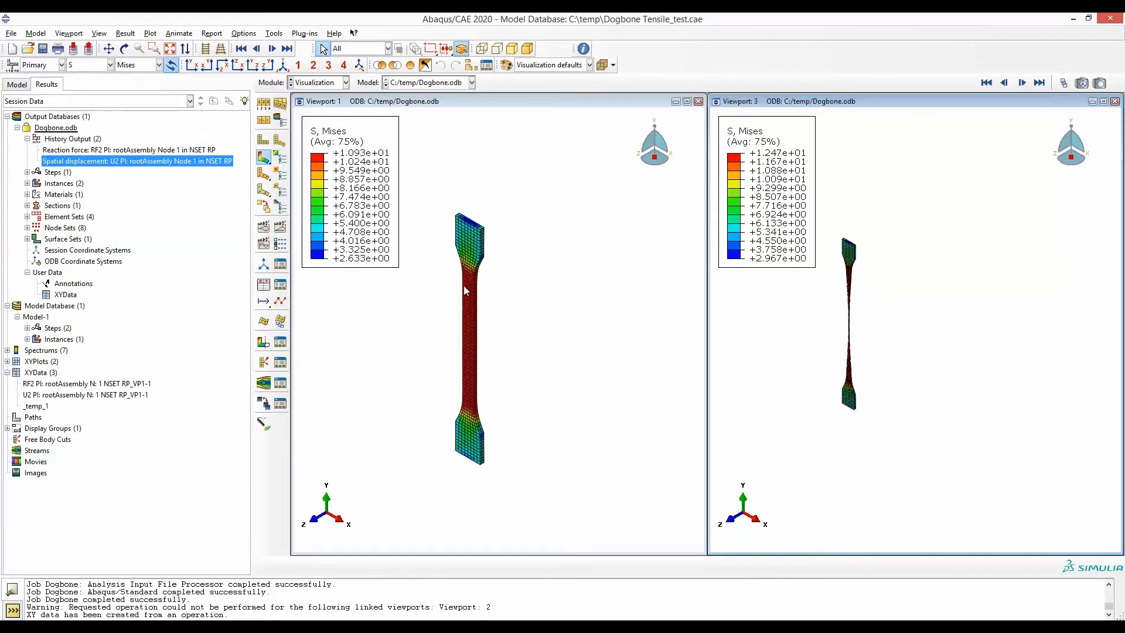
mouse_move(893, 103)
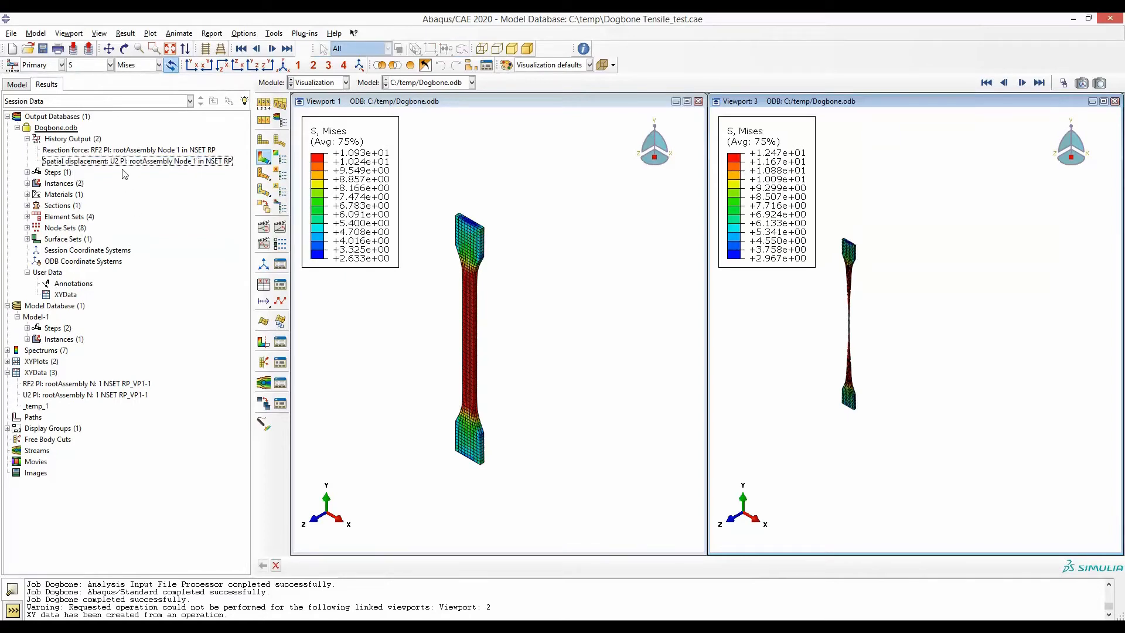
- Plot the reaction-force and displacement history outputs as a combined force-displacement curve in the right viewport
right_click(129, 149)
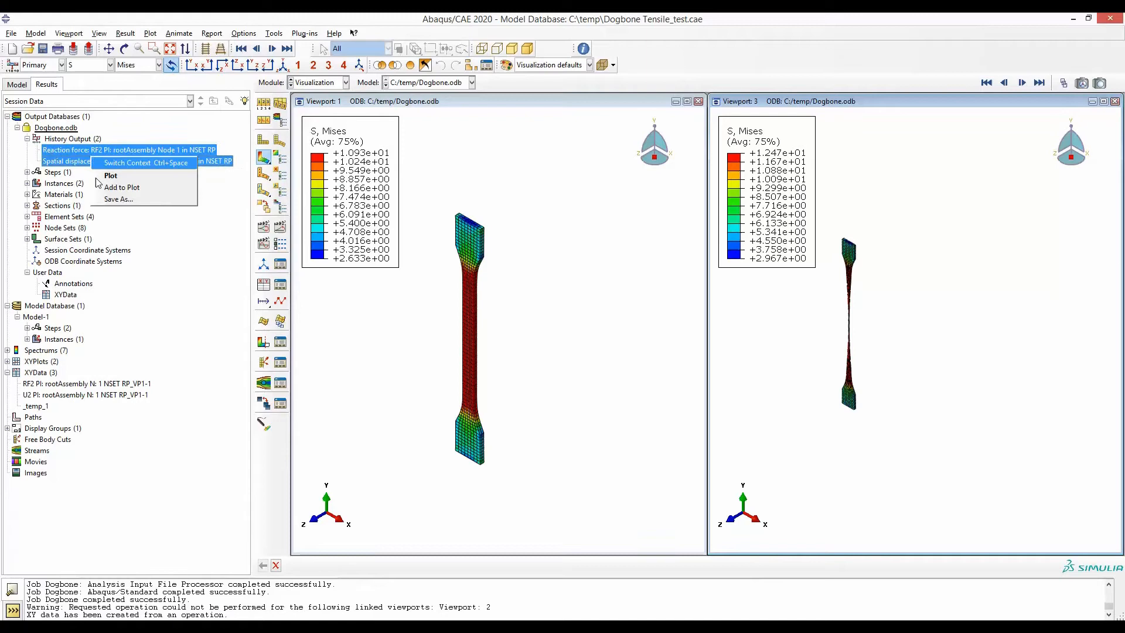
click(118, 200)
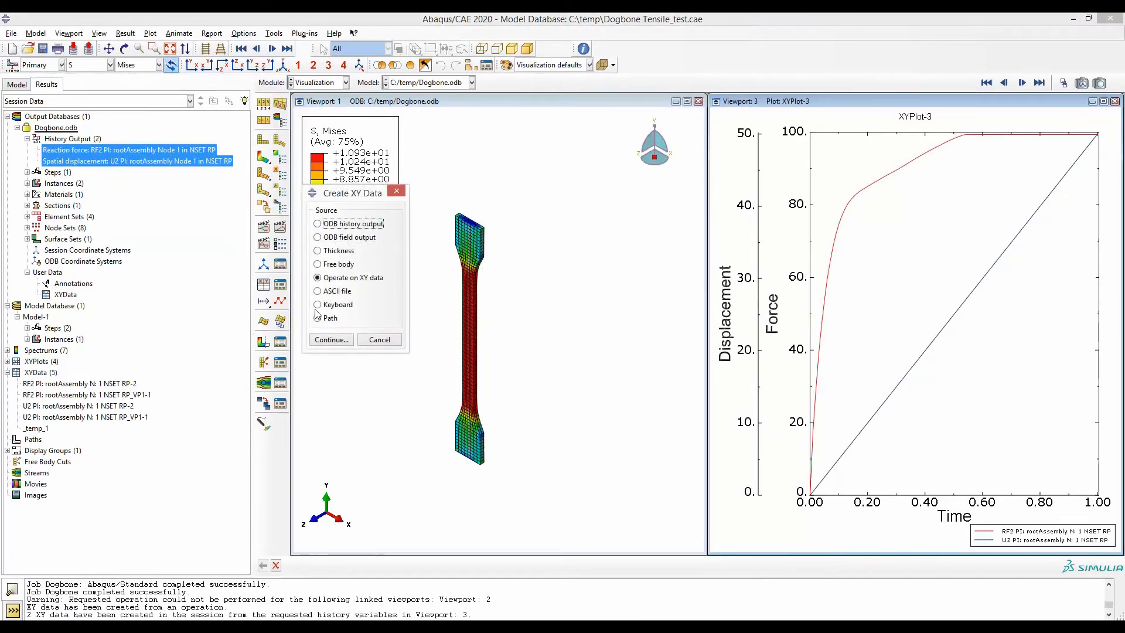
click(330, 340)
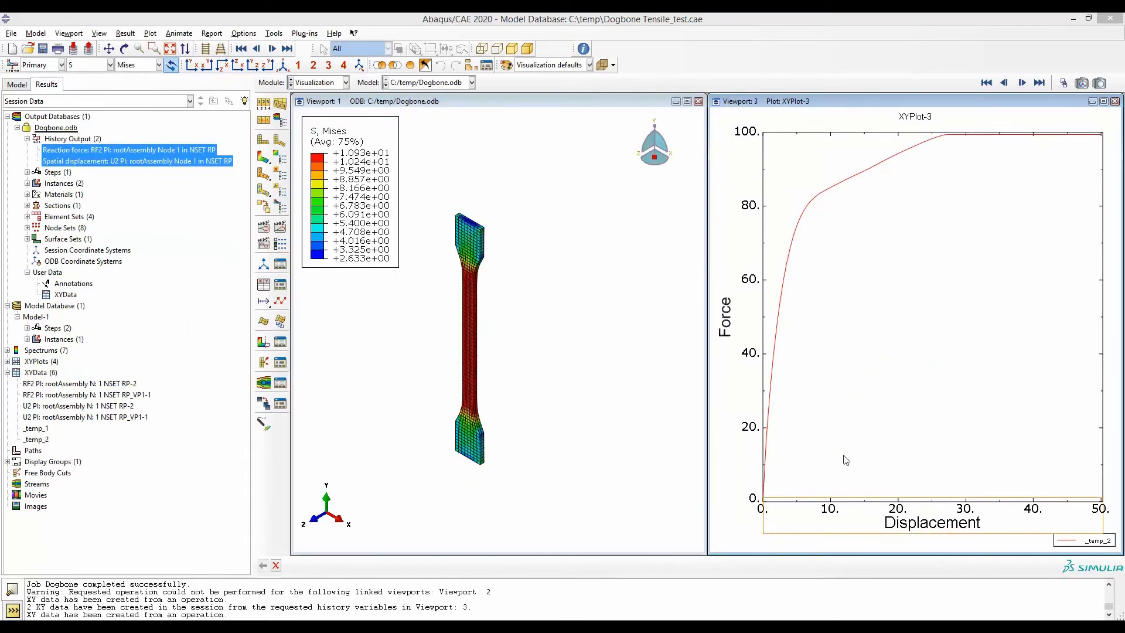
mouse_move(960, 156)
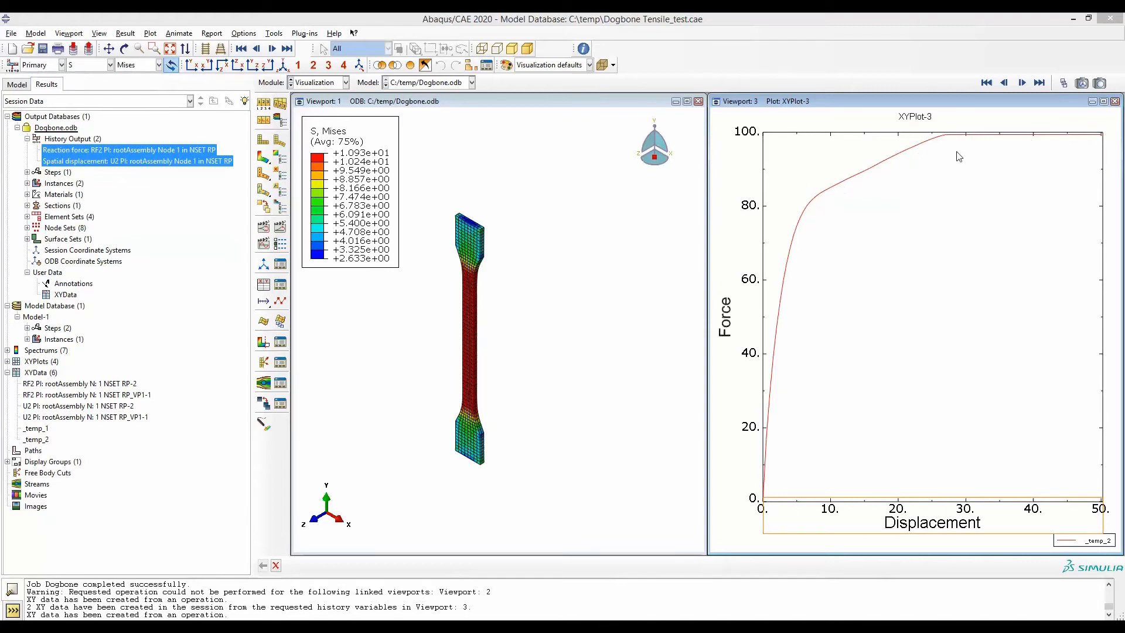
click(70, 33)
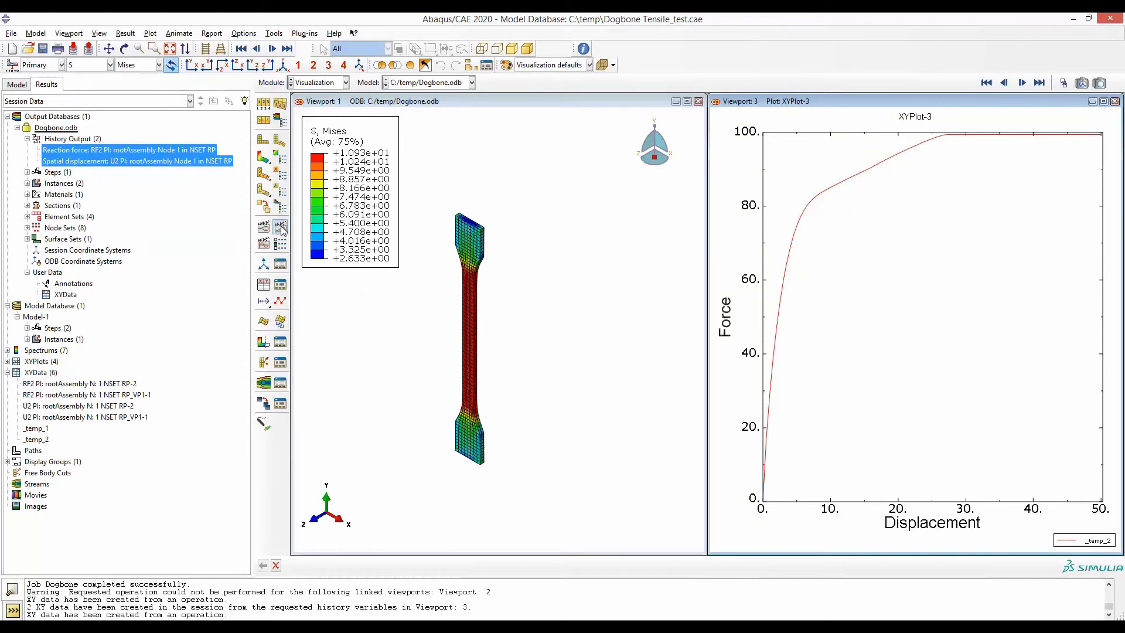
- Run the time-history animation so the tracker symbol follows the curve with the dogbone deformation
click(239, 48)
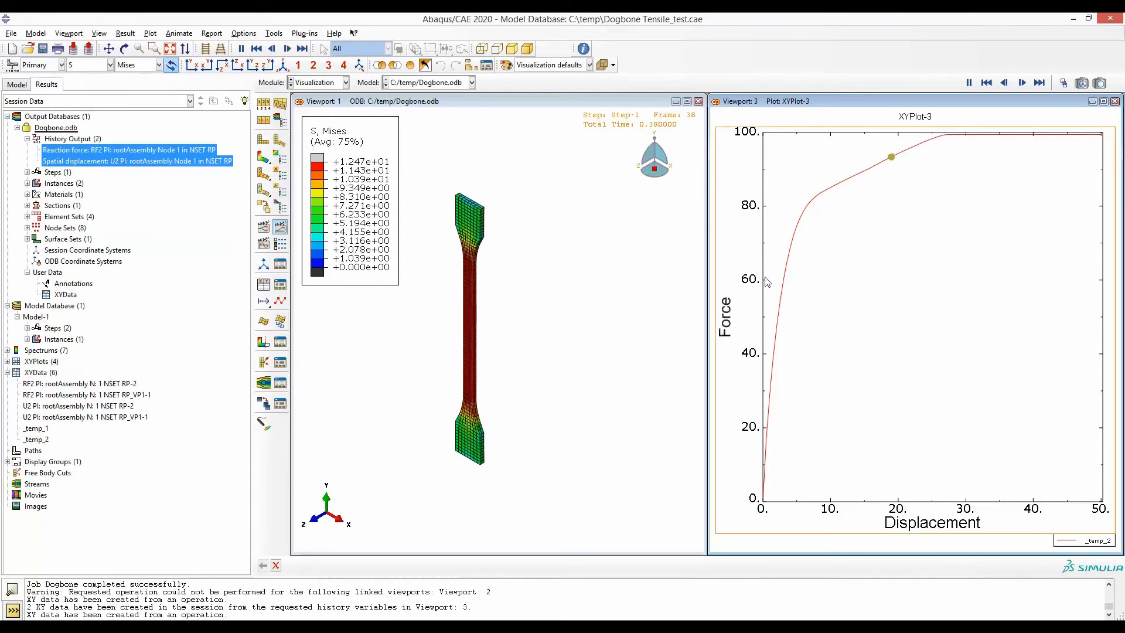
click(1022, 83)
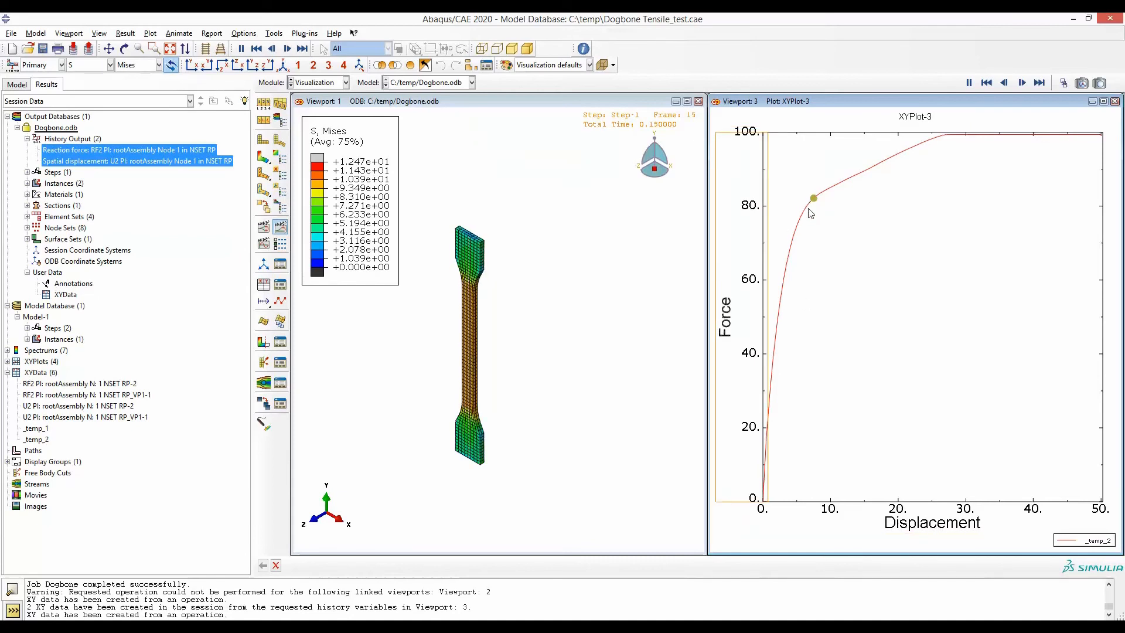
click(1020, 82)
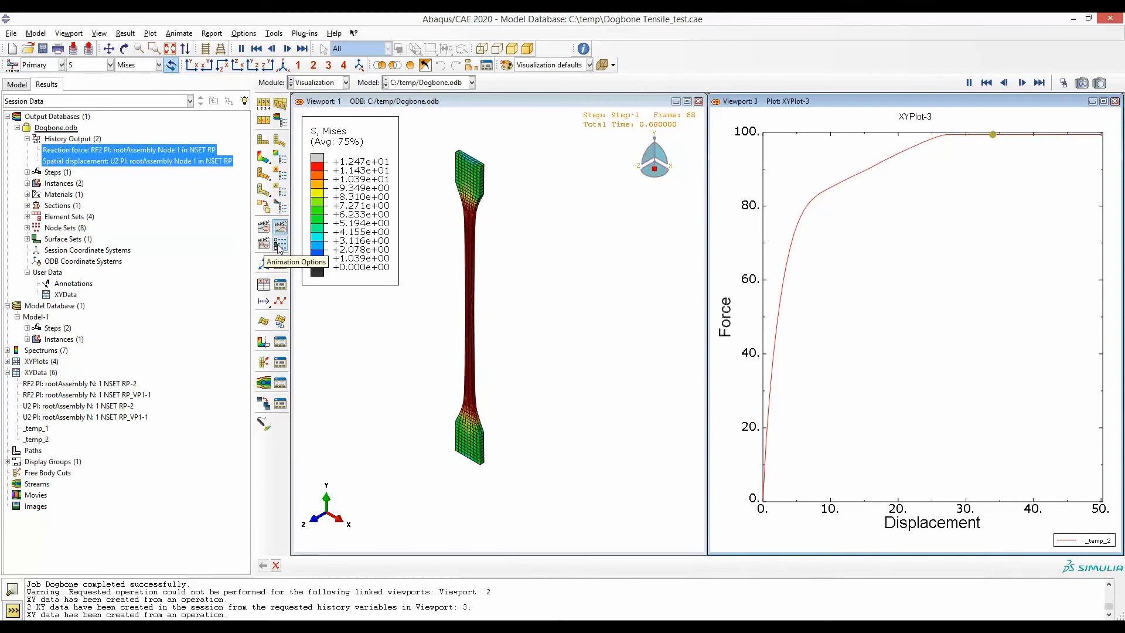
- Enable the XY time-tracker line in Animation Options and begin adjusting the symbol size
click(279, 241)
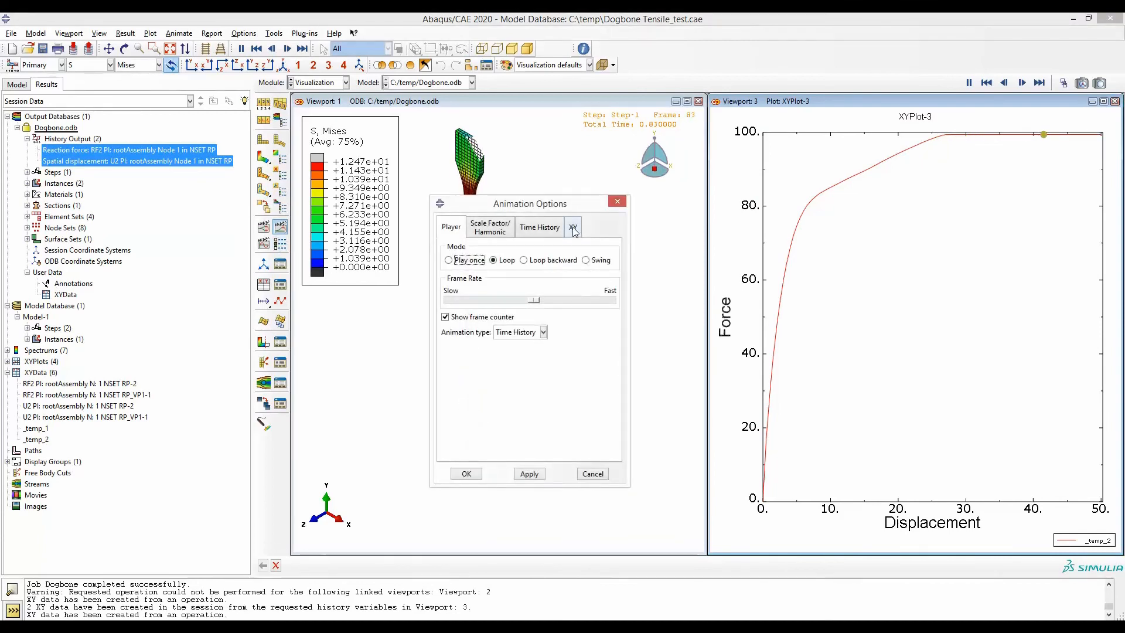
click(572, 226)
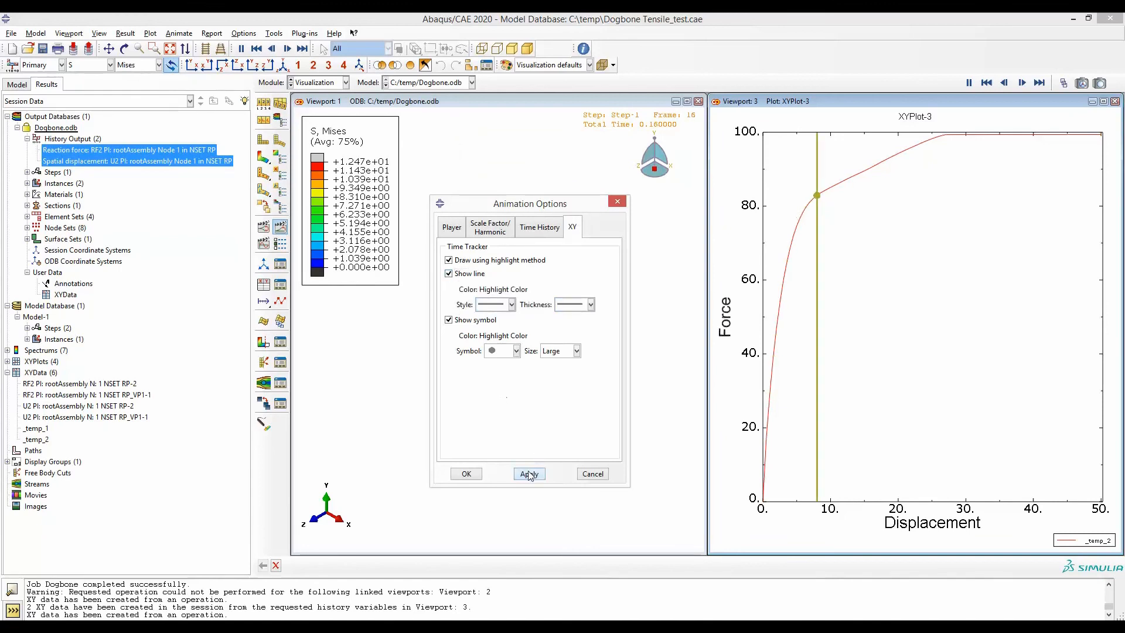
click(529, 474)
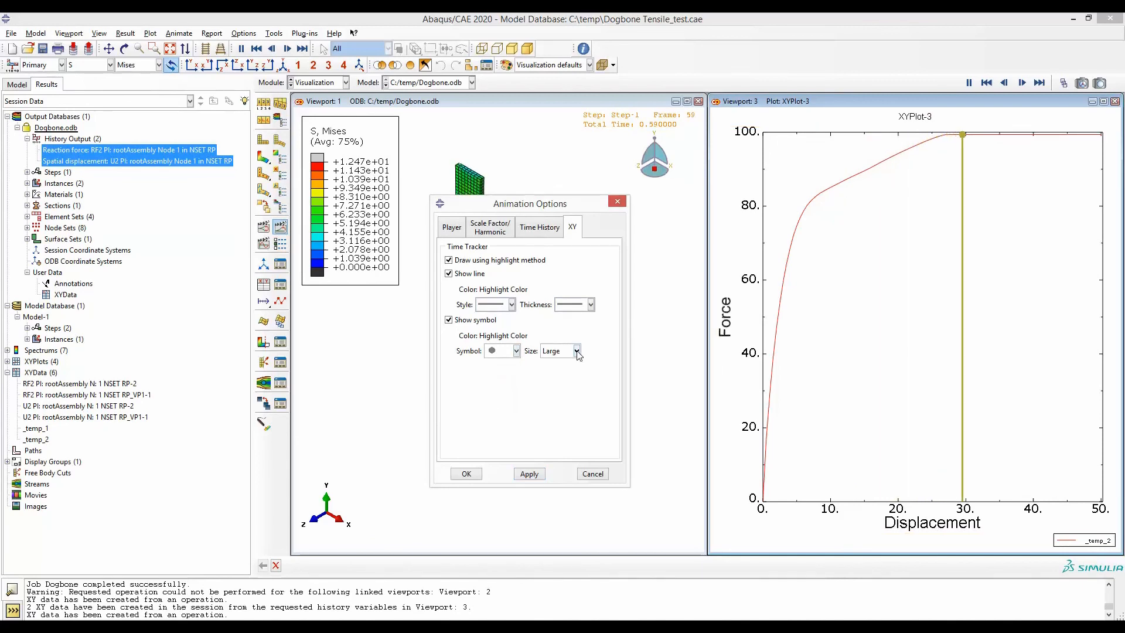
click(577, 350)
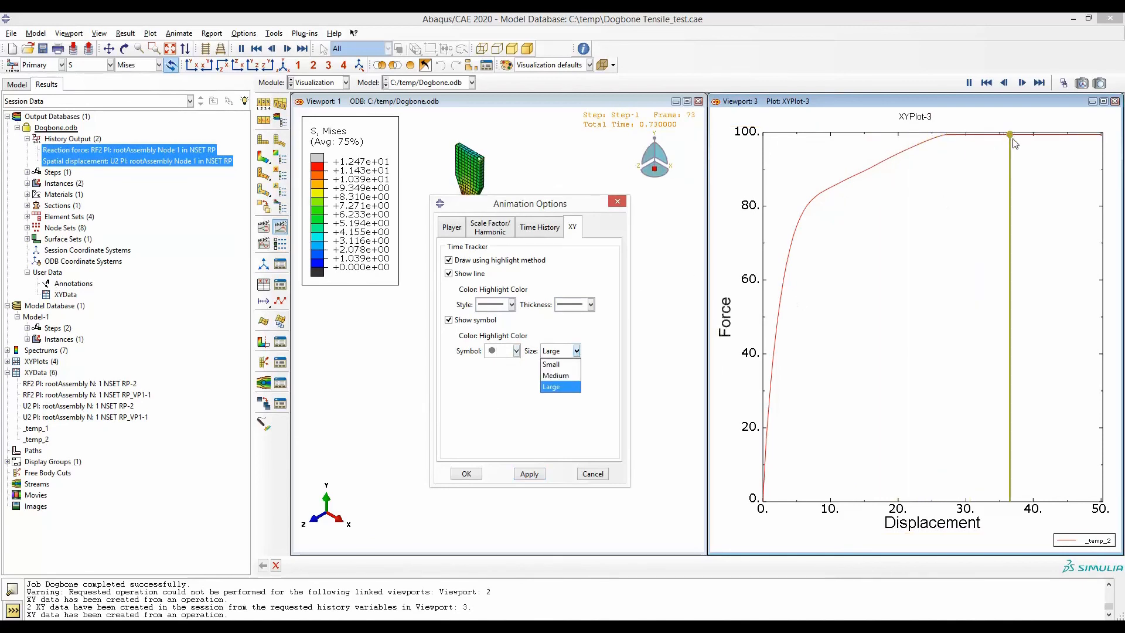